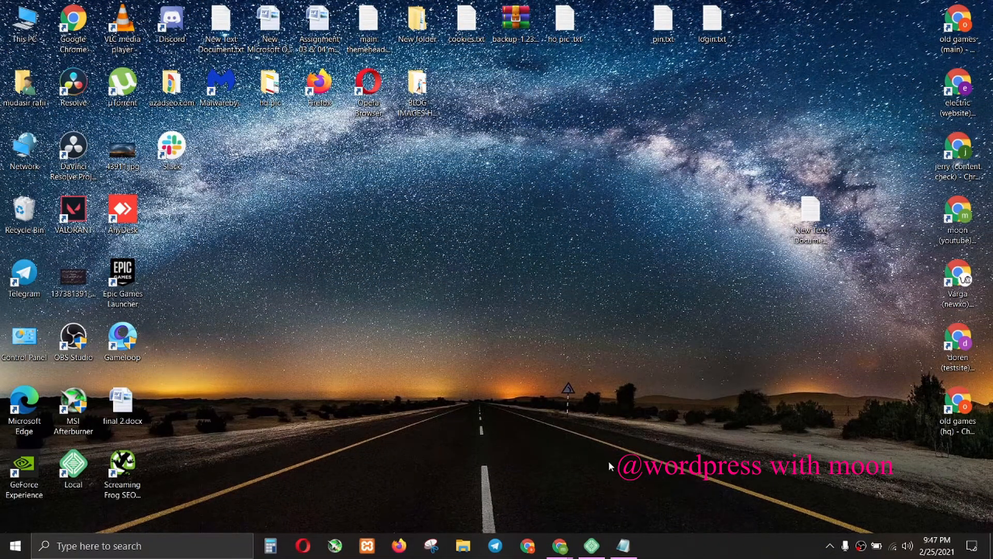
- Show the 'how to make cake' post with its Name, Email and Website comment fields
left_click(557, 545)
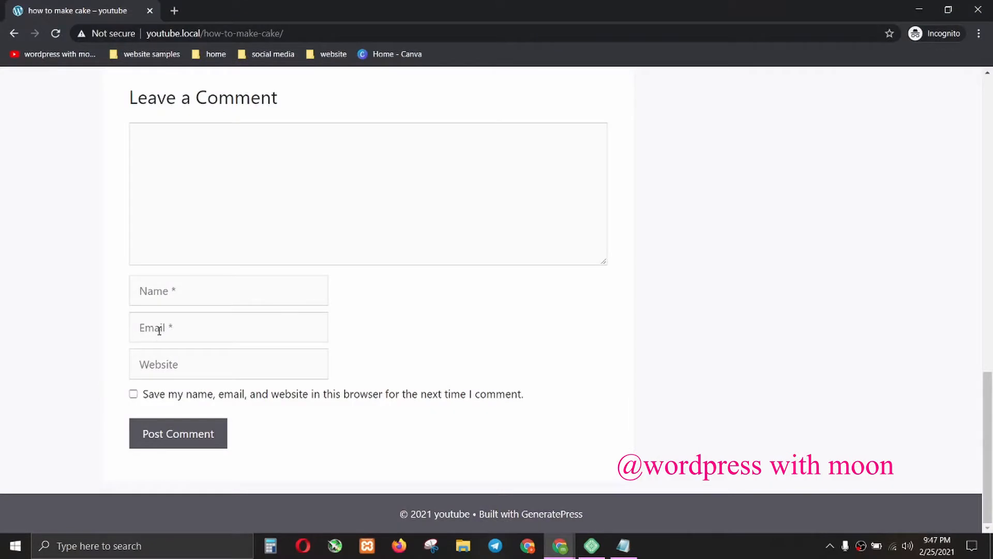
mouse_move(189, 345)
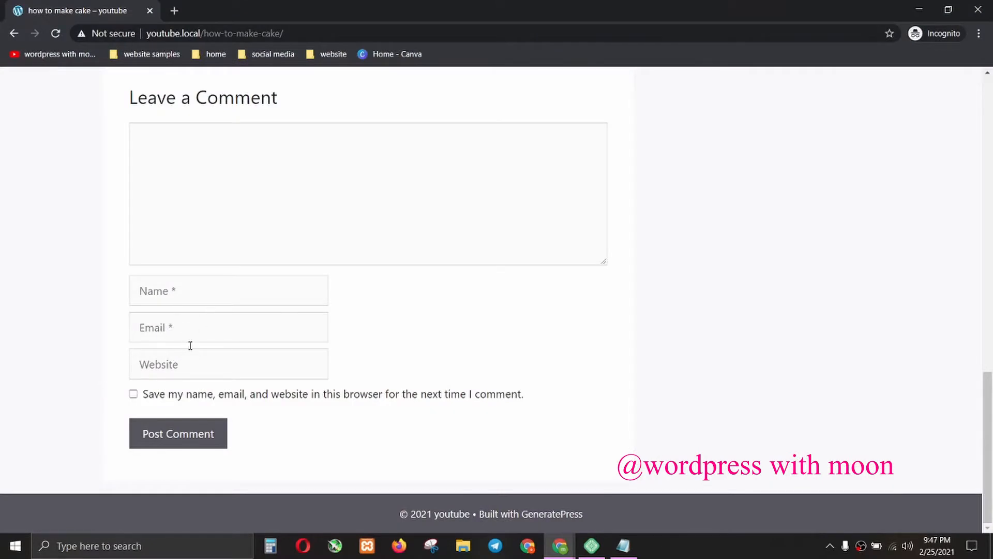
mouse_move(404, 320)
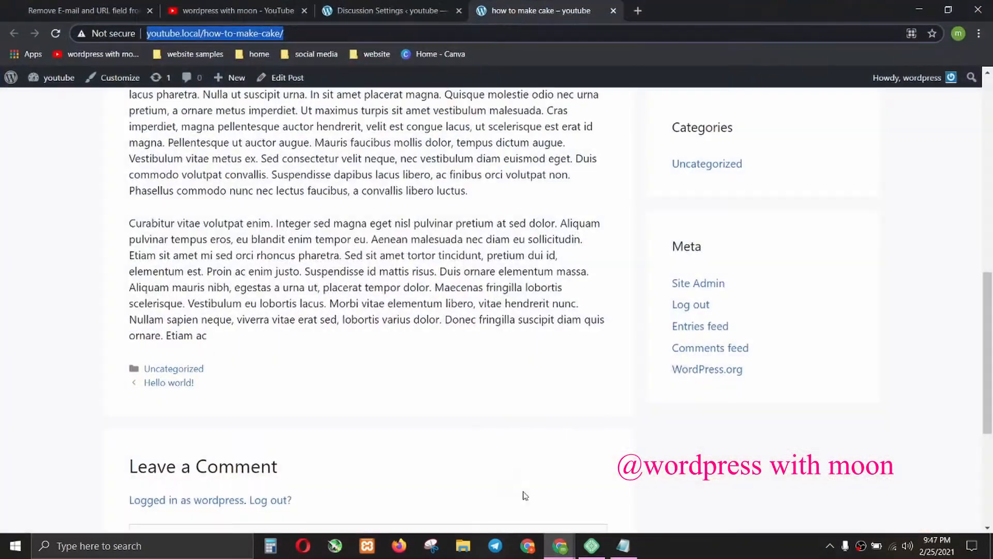
- Show the 'wordpress with moon' channel's Videos page listing its WordPress tutorials
left_click(235, 10)
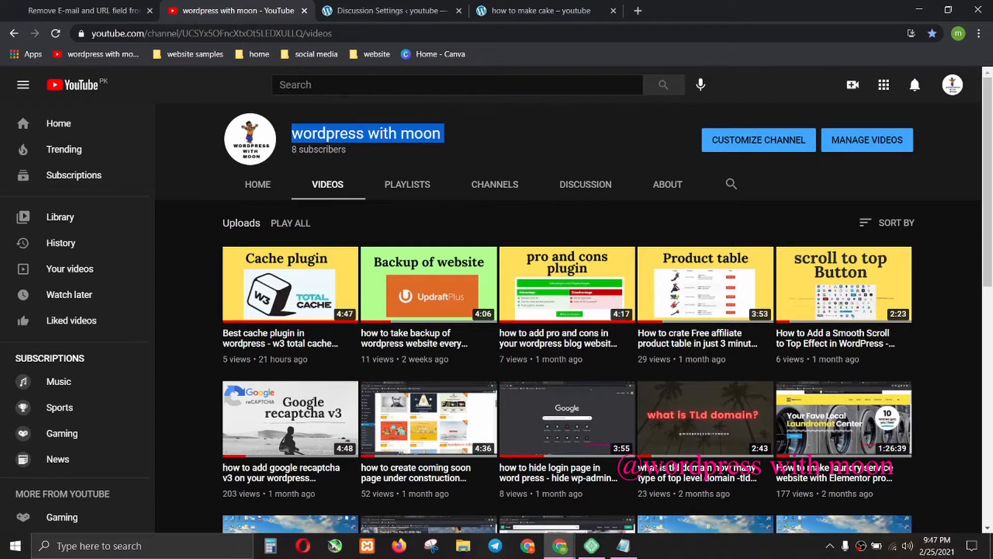
mouse_move(684, 214)
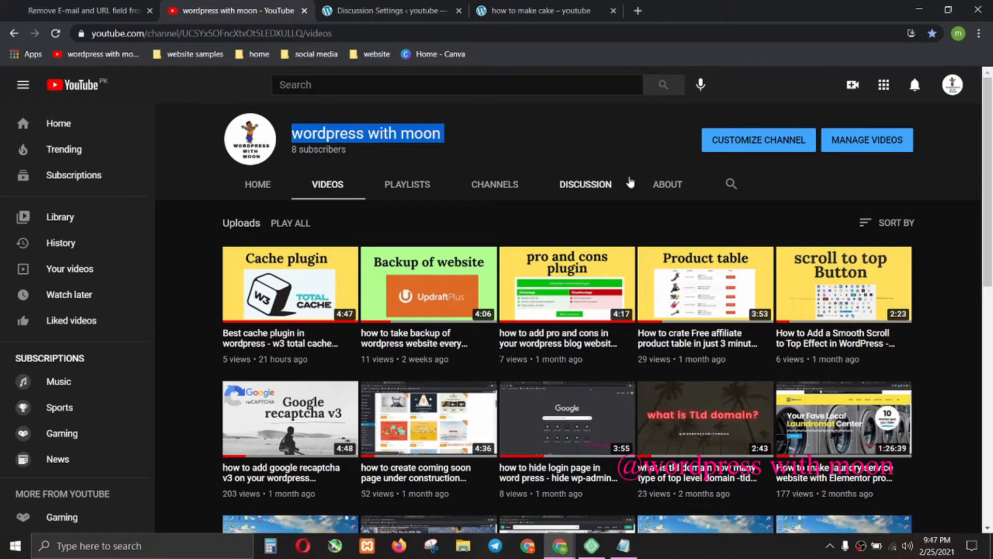
mouse_move(537, 148)
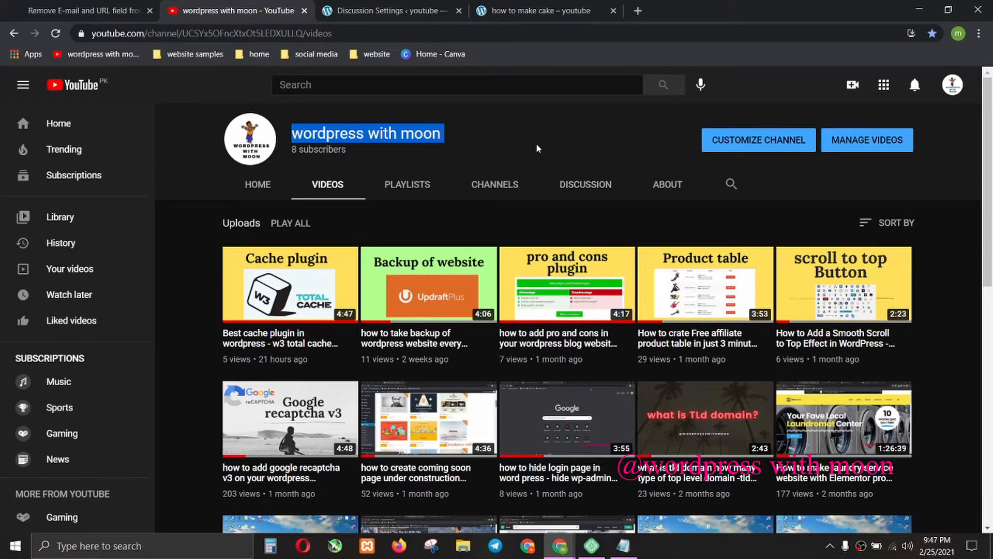
left_click(505, 146)
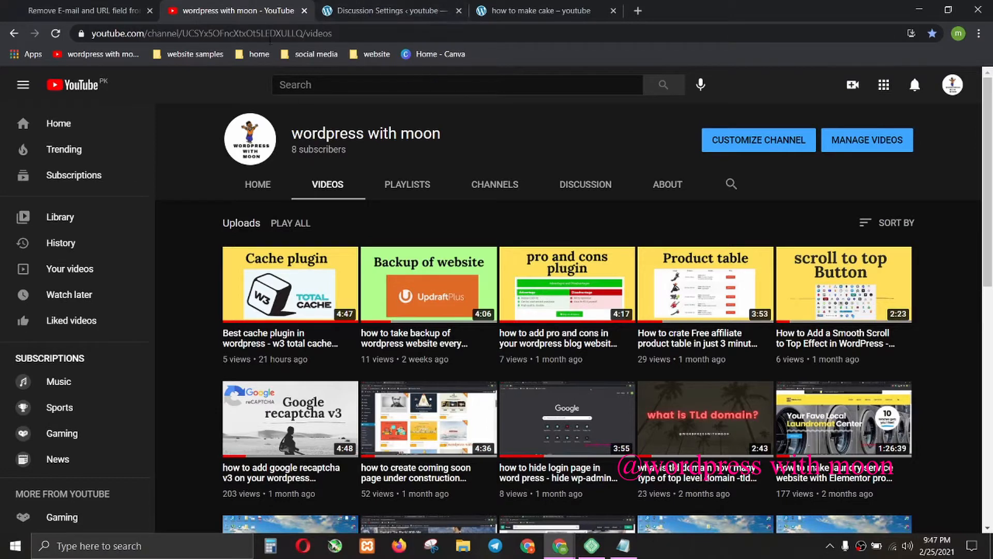
- Uncheck 'Comment author must fill out name and email' in Discussion settings and save changes
left_click(386, 11)
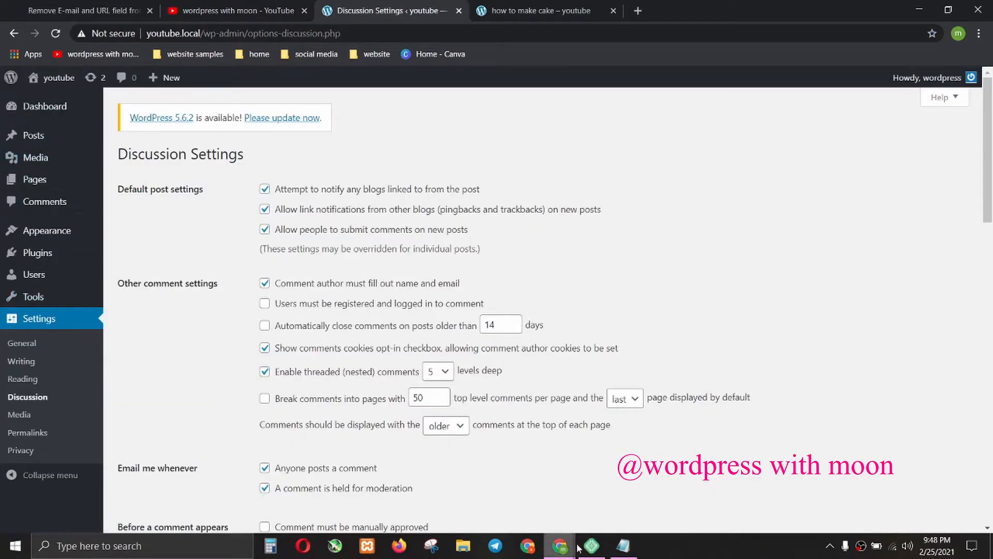
mouse_move(39, 318)
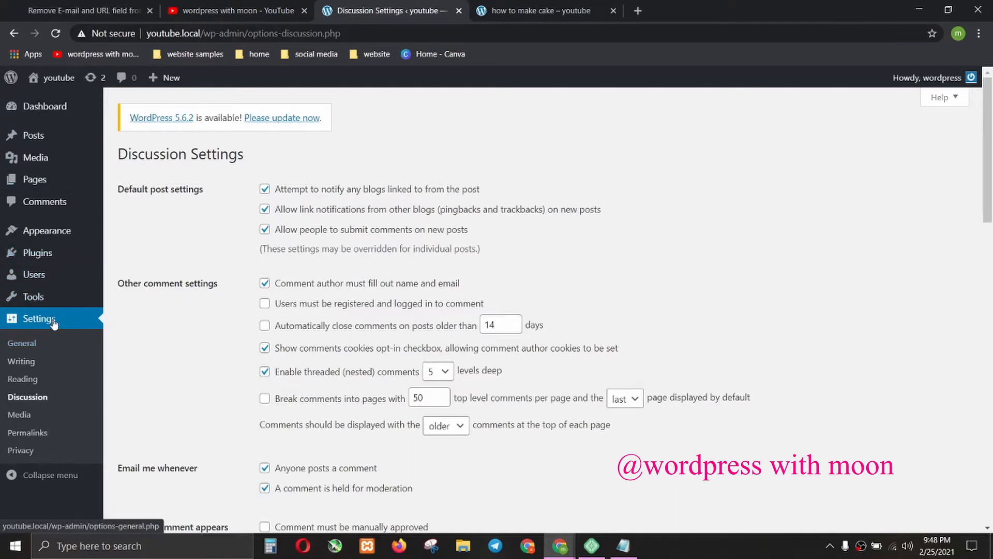
left_click(22, 343)
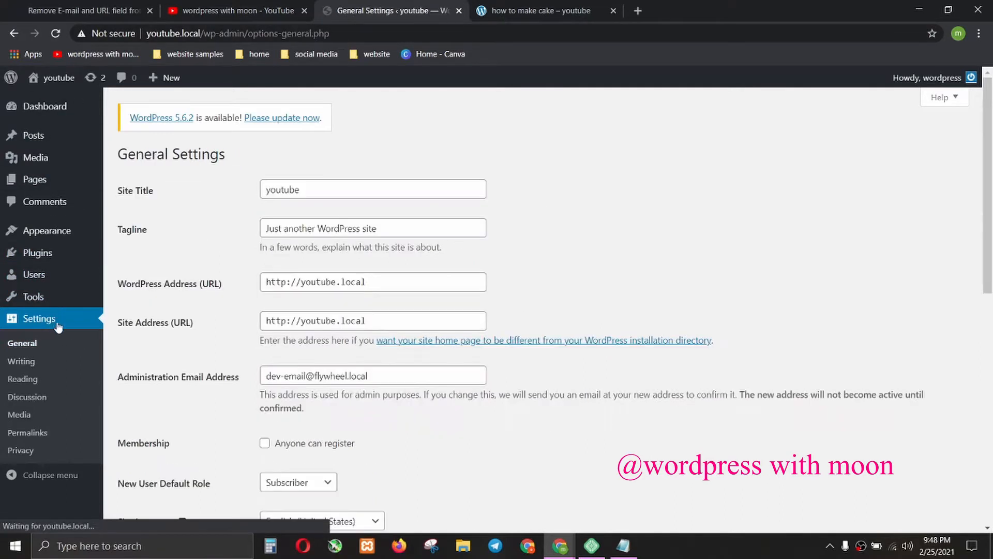
left_click(27, 396)
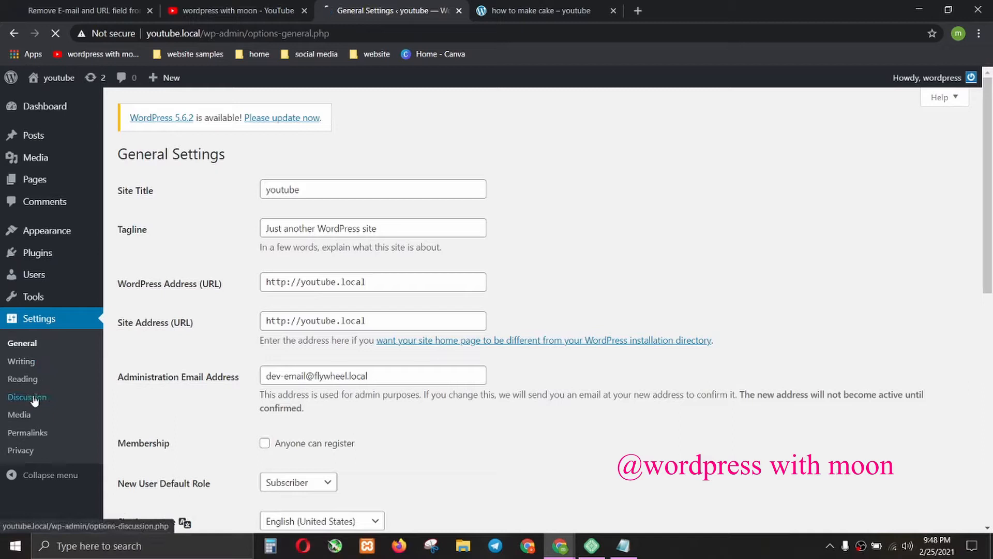
left_click(26, 396)
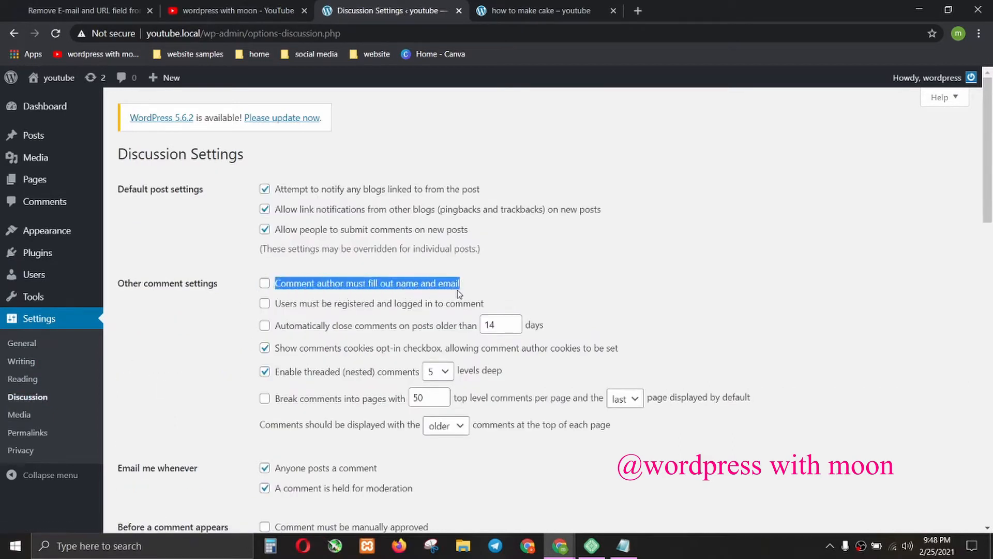
mouse_move(250, 289)
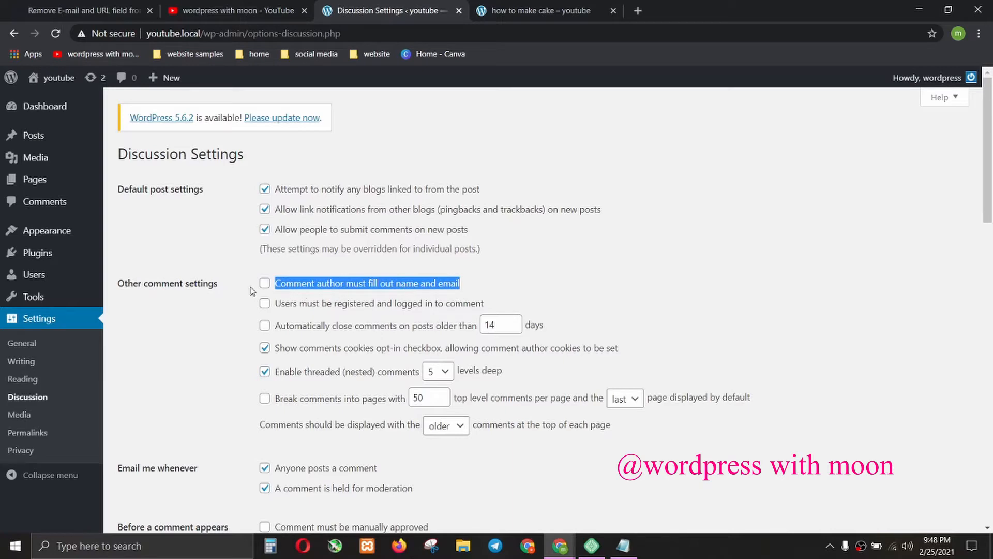
scroll("down", 3)
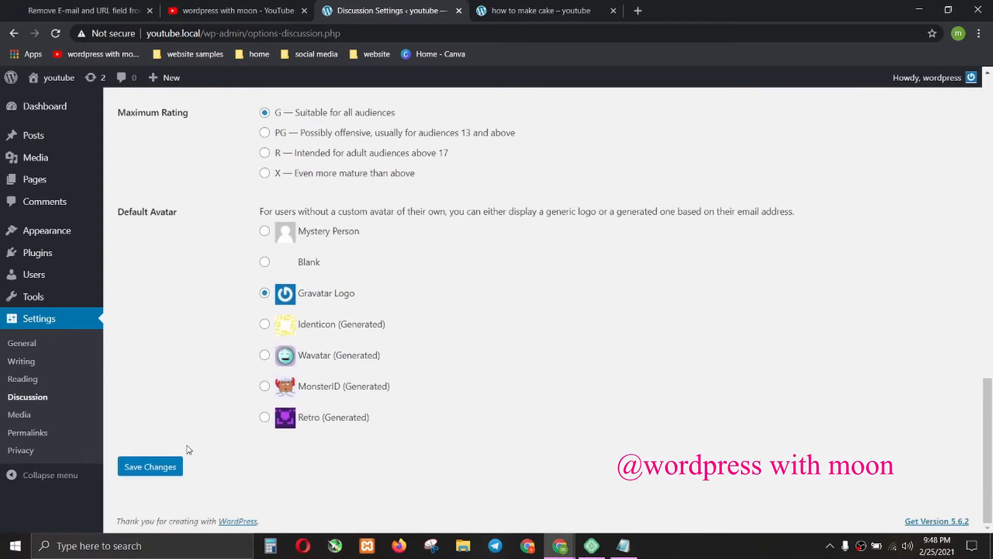
left_click(150, 466)
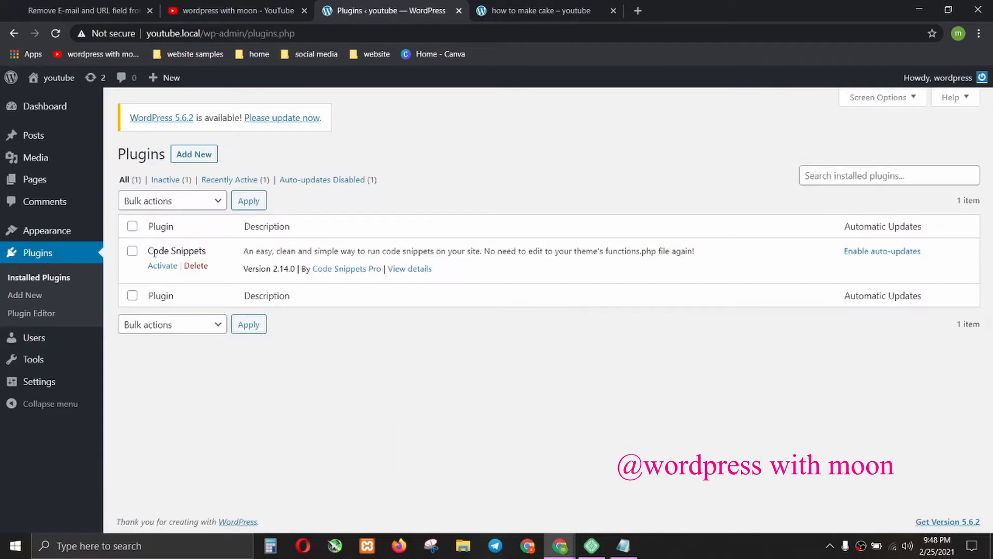
- Activate the Code Snippets plugin and start a blank Add New Snippet page
double_click(176, 250)
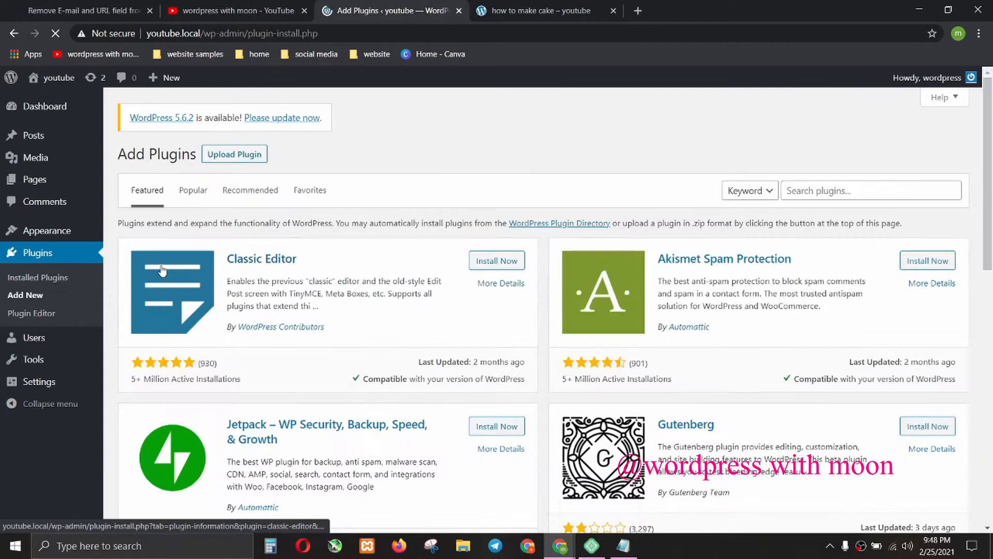
right_click(870, 191)
type("Code Snippets")
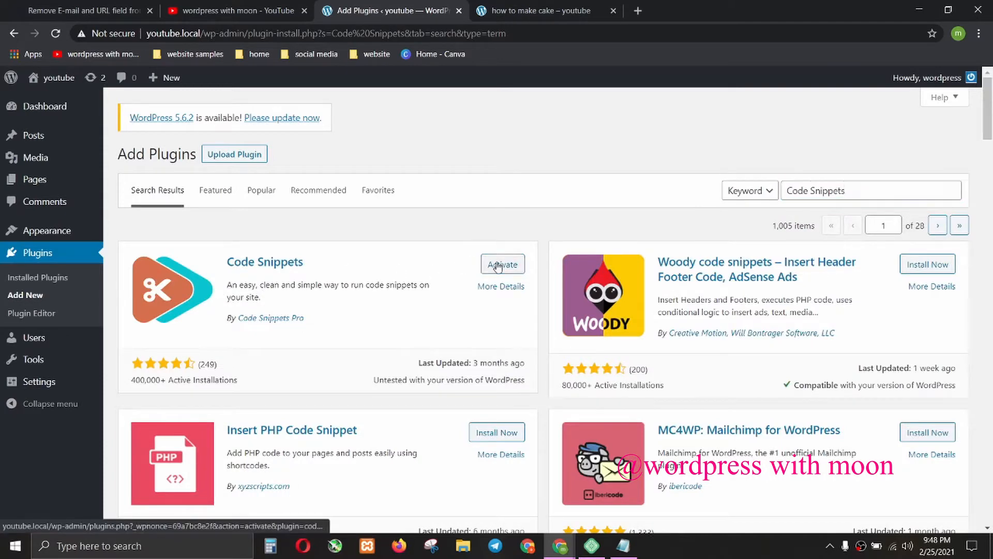
left_click(502, 264)
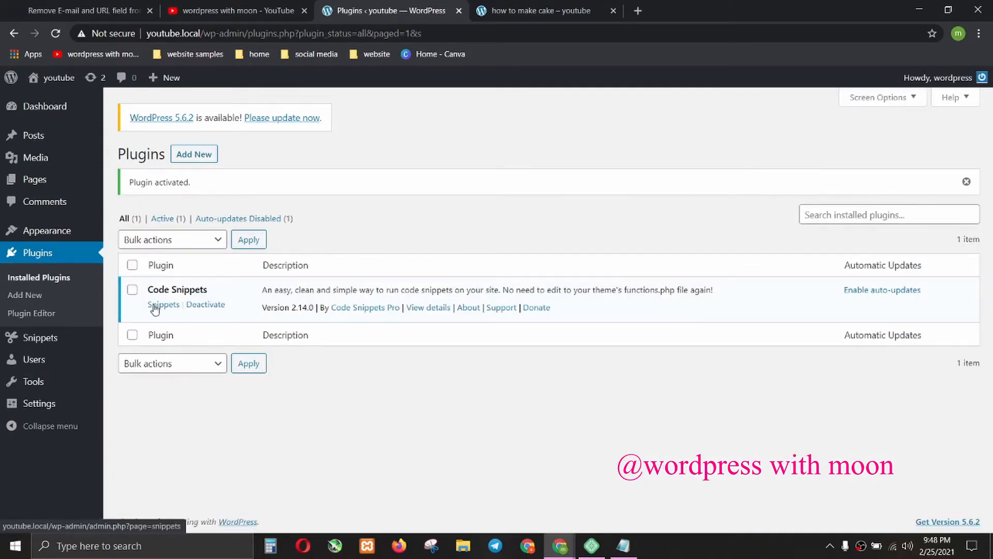
left_click(163, 304)
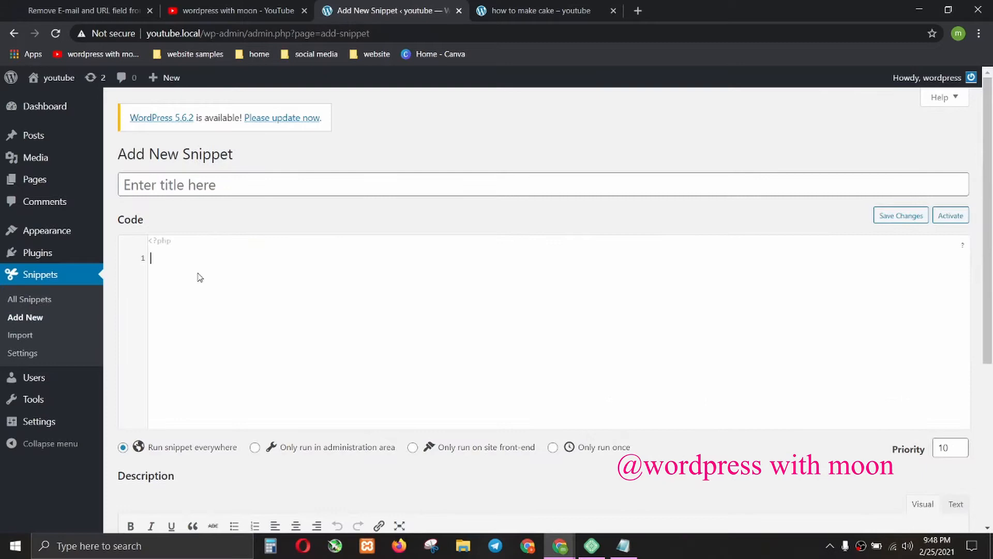
mouse_move(307, 257)
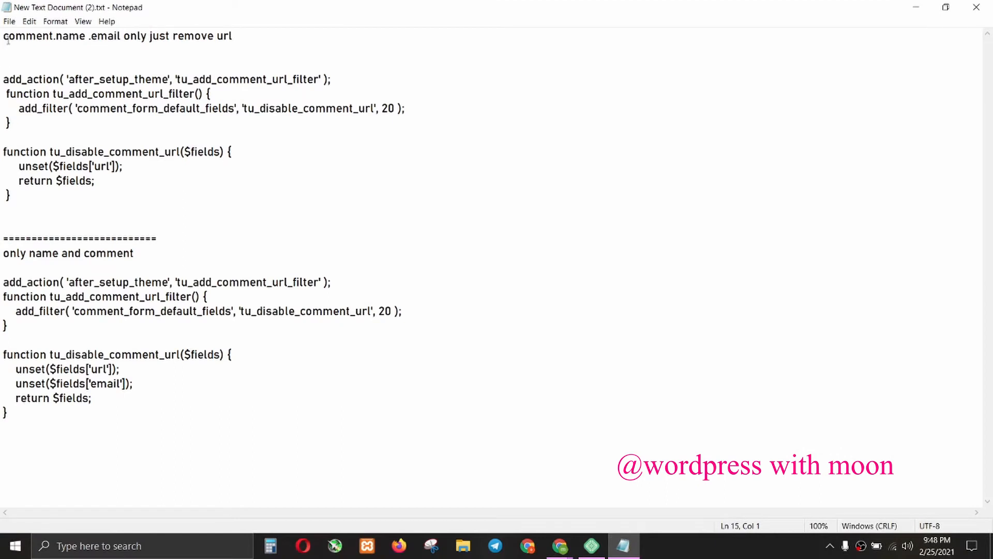
left_click_drag(95, 36, 148, 35)
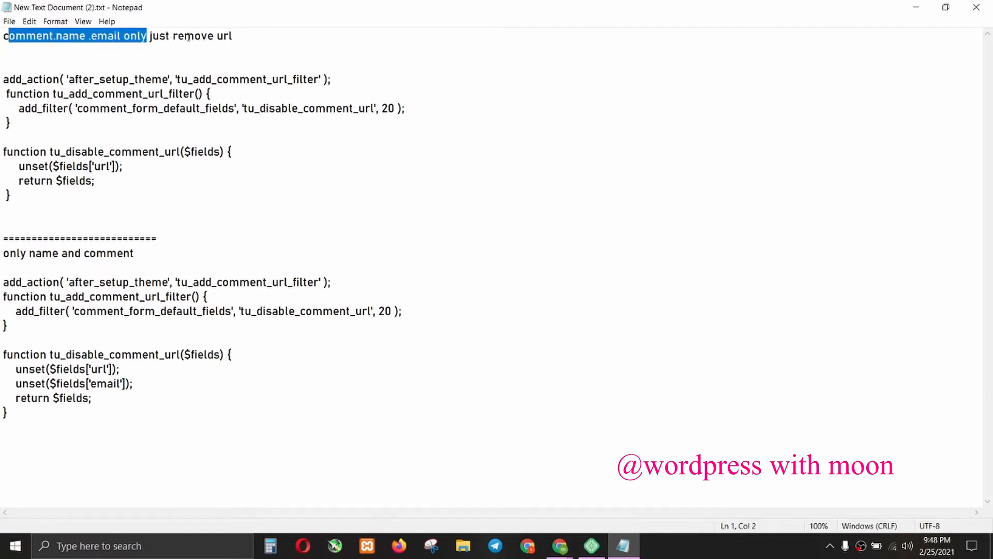
left_click_drag(146, 35, 233, 35)
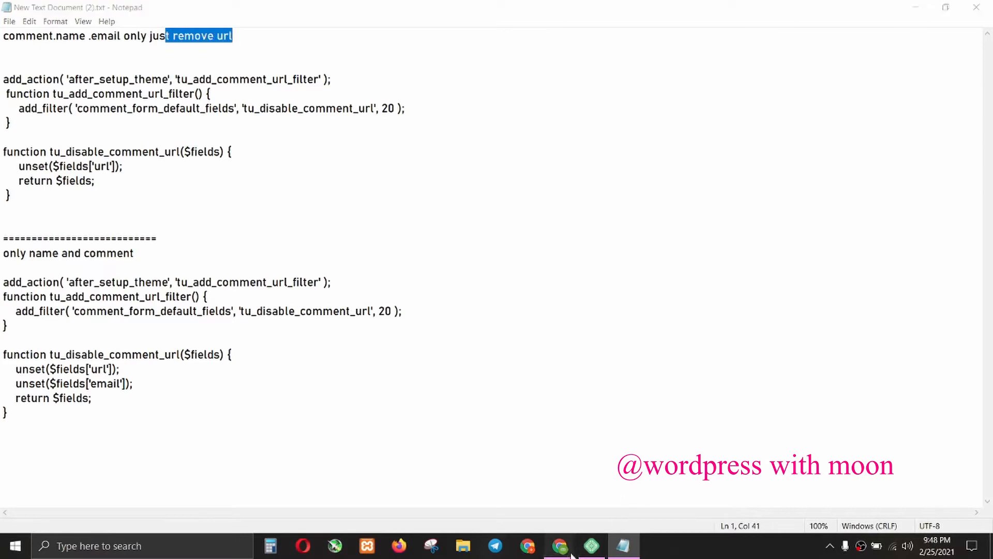
left_click(558, 546)
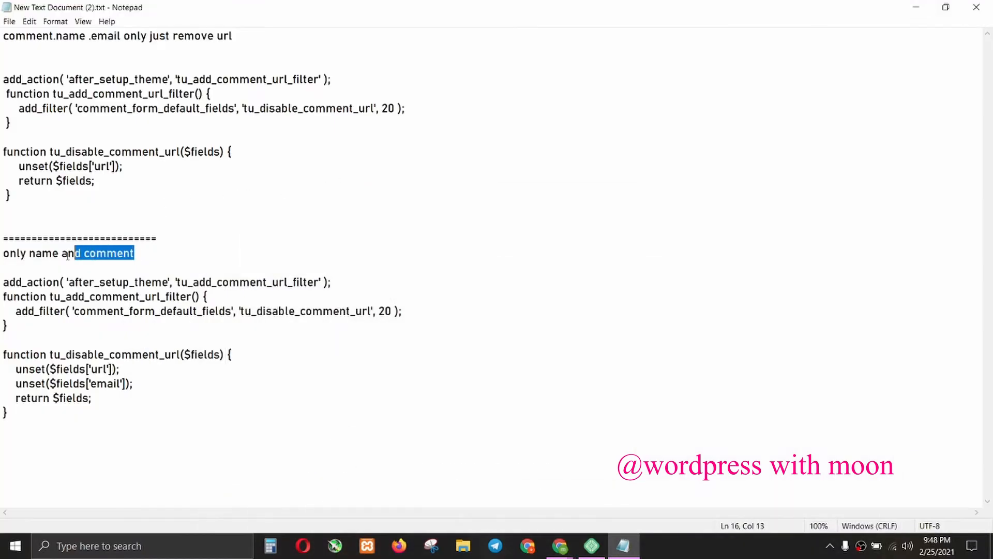
mouse_move(560, 545)
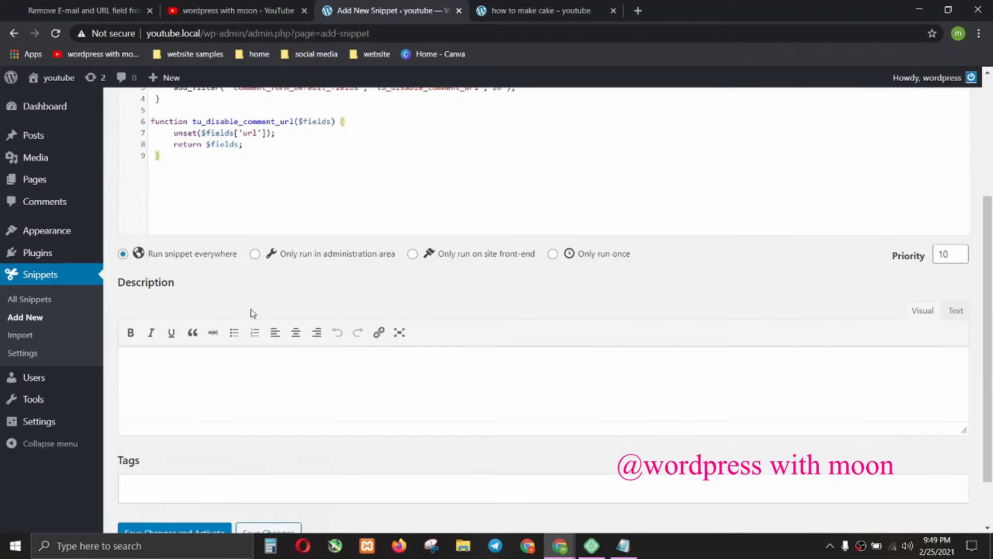
- Save and activate the snippet that removes the URL field from comments
left_click(174, 467)
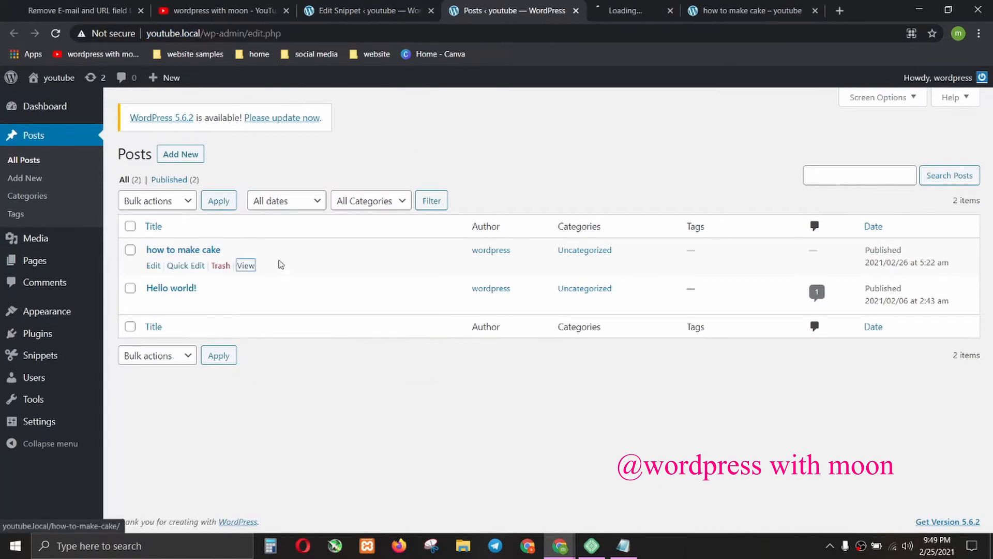
- View the cake post logged out, its comment form now showing only Name and Email
left_click(247, 266)
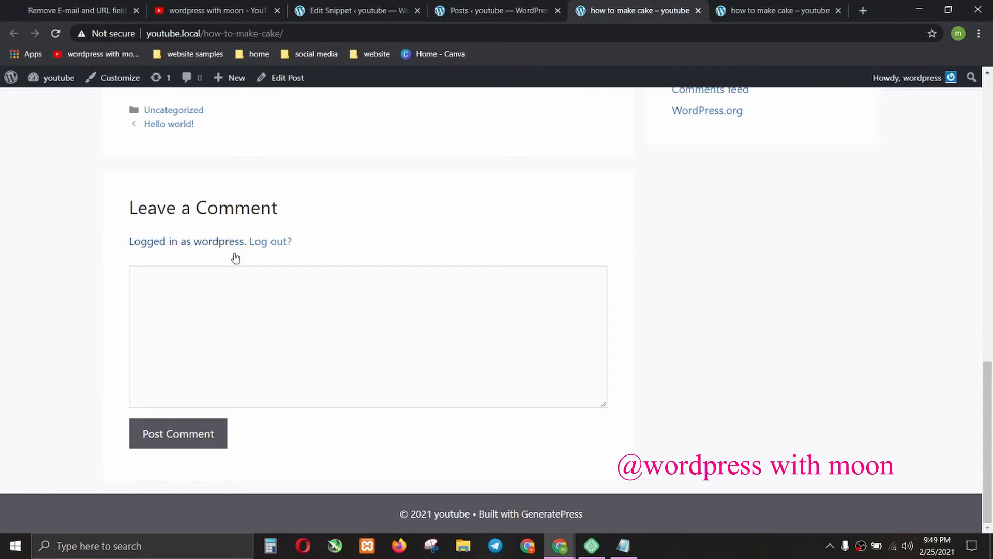
right_click(215, 33)
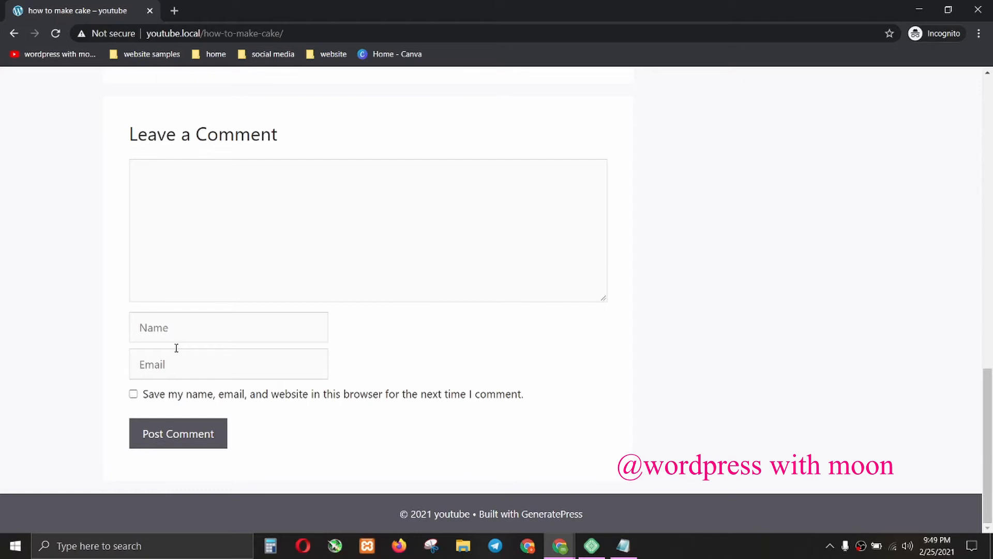
mouse_move(190, 364)
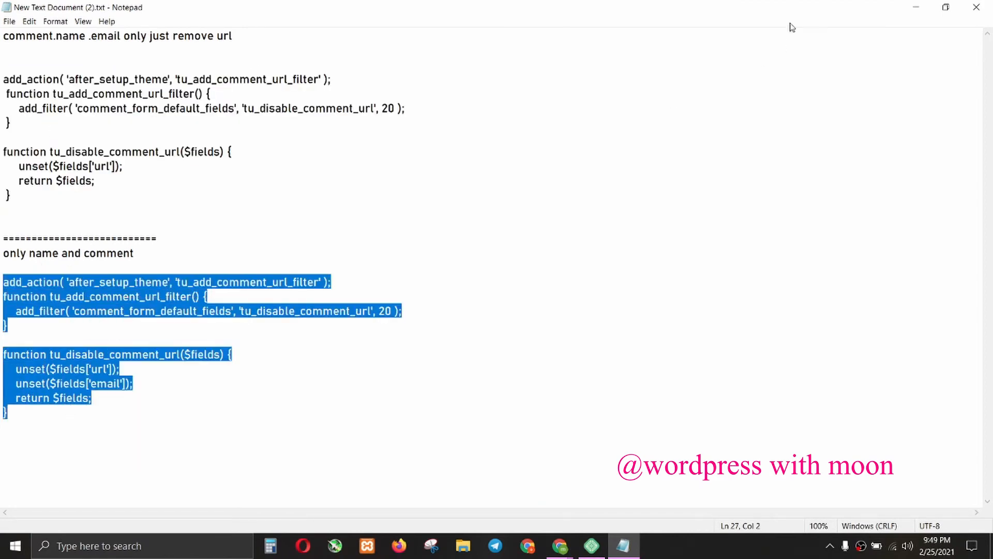
- Return to the logged-out browser window showing the cake post's comment form
left_click(559, 545)
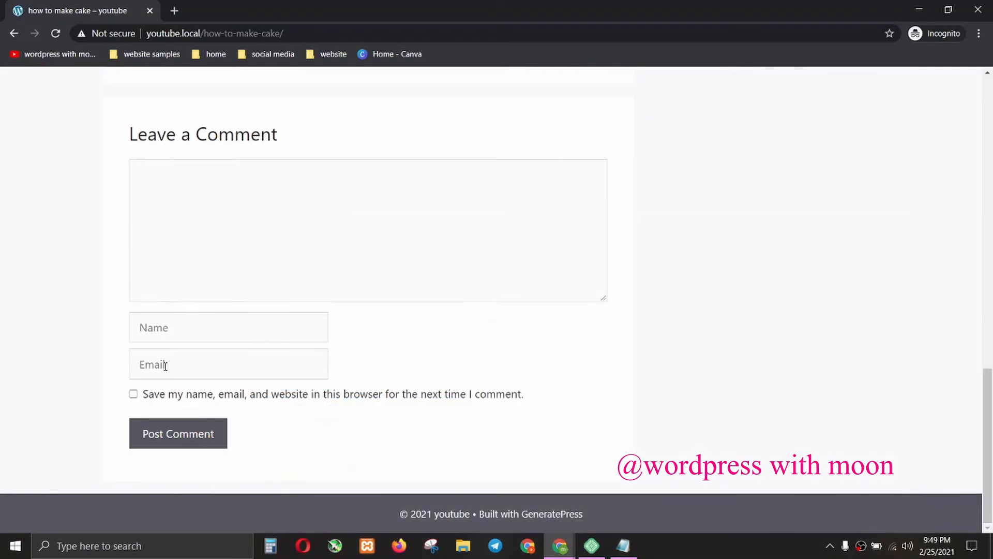
mouse_move(559, 545)
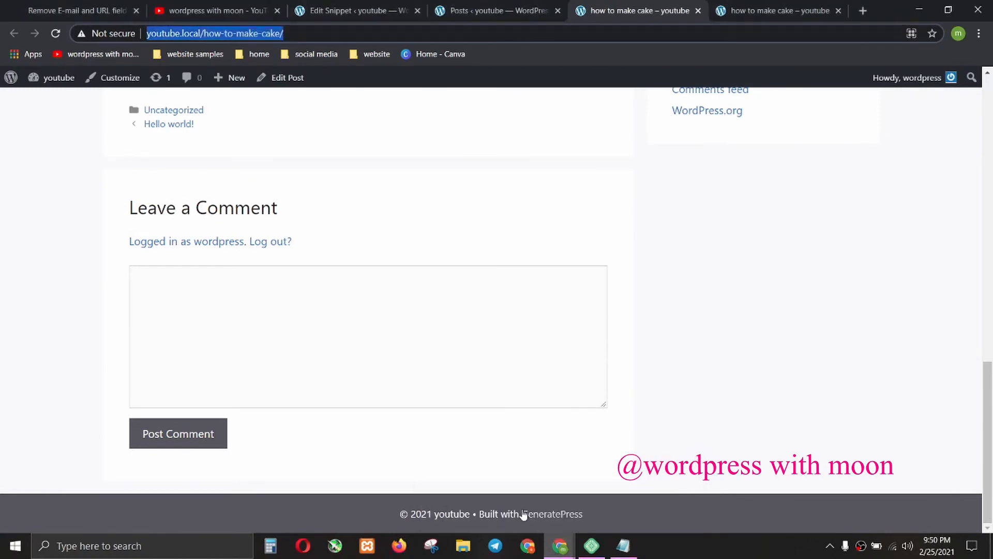
- Update the saved snippet with code removing both URL and email fields and save it
left_click(346, 11)
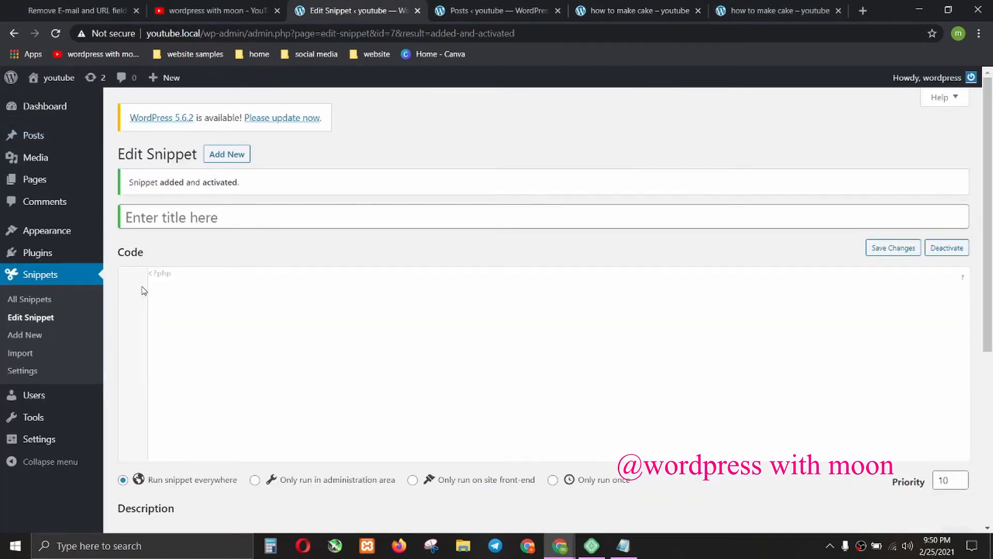
scroll("down", 3)
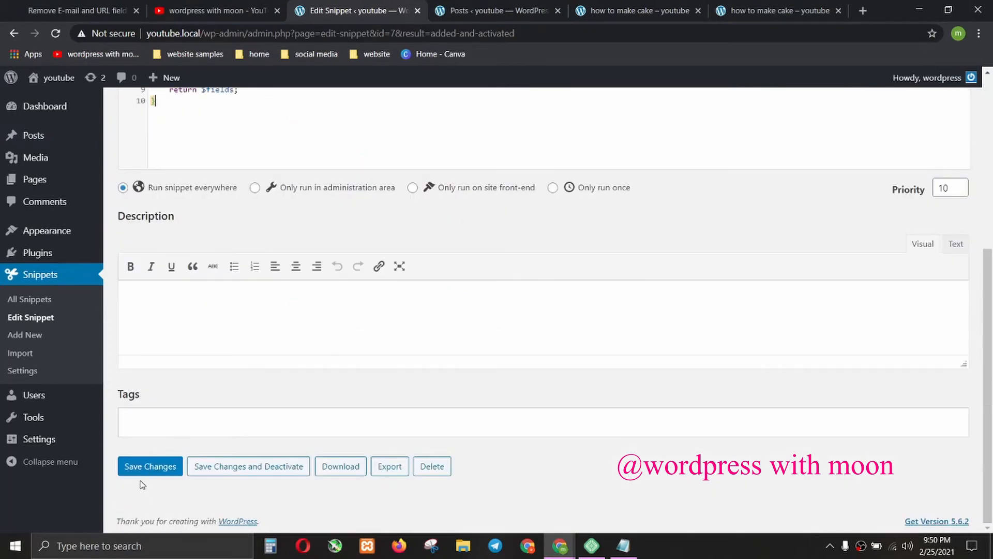
left_click(150, 467)
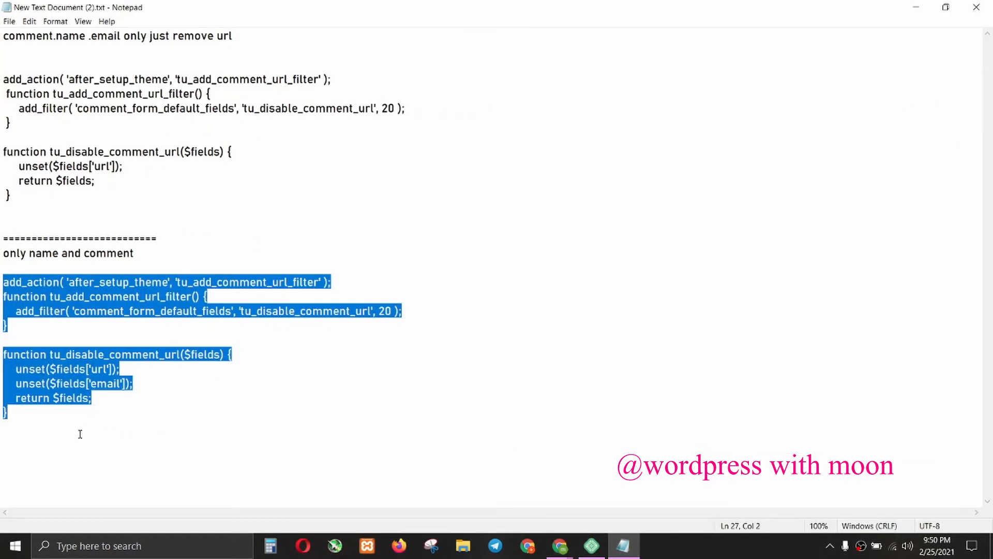
mouse_move(66, 428)
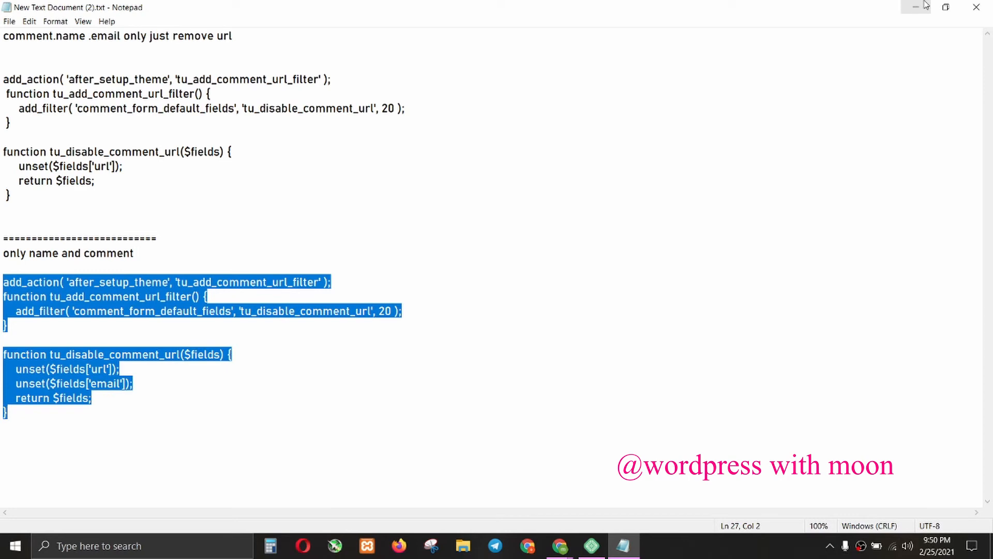
mouse_move(915, 6)
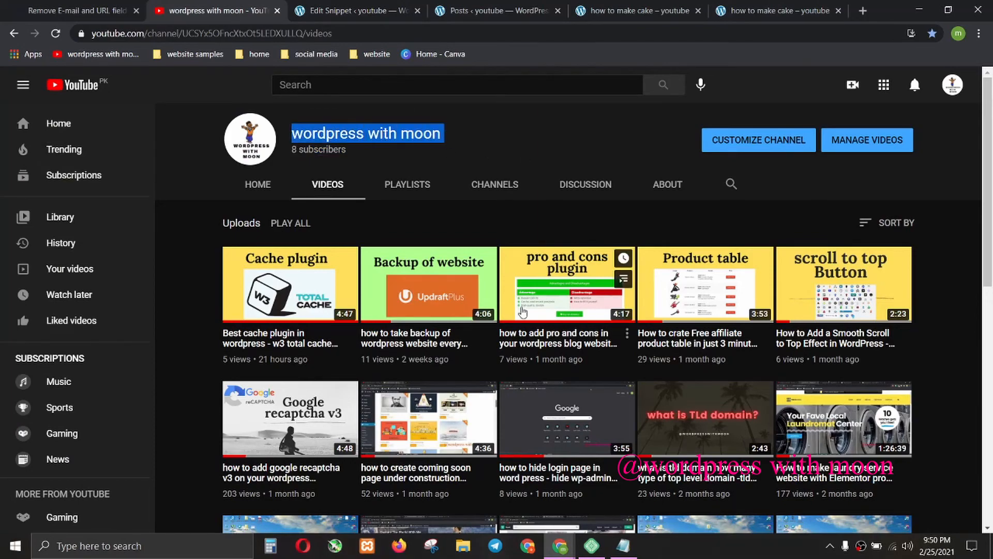
scroll("down", 3)
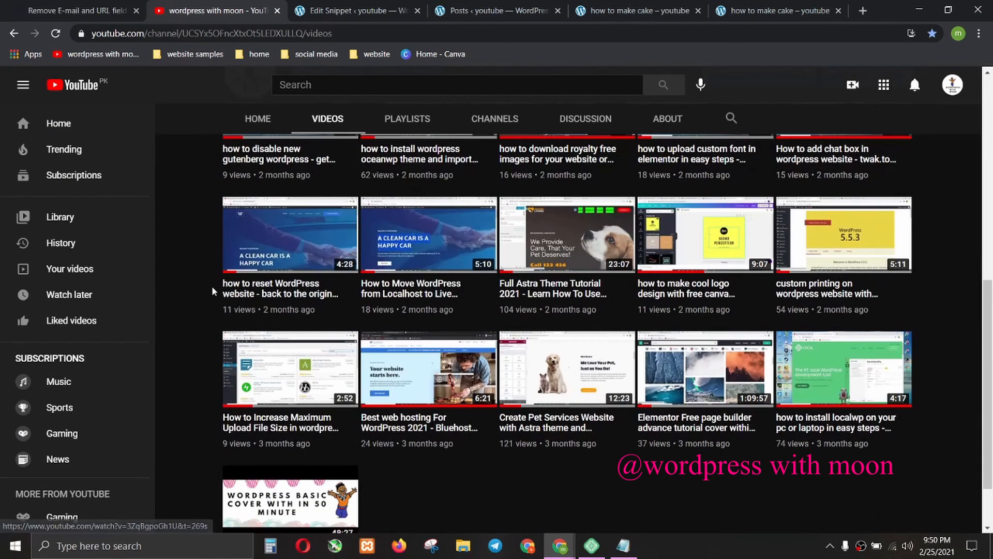
mouse_move(543, 515)
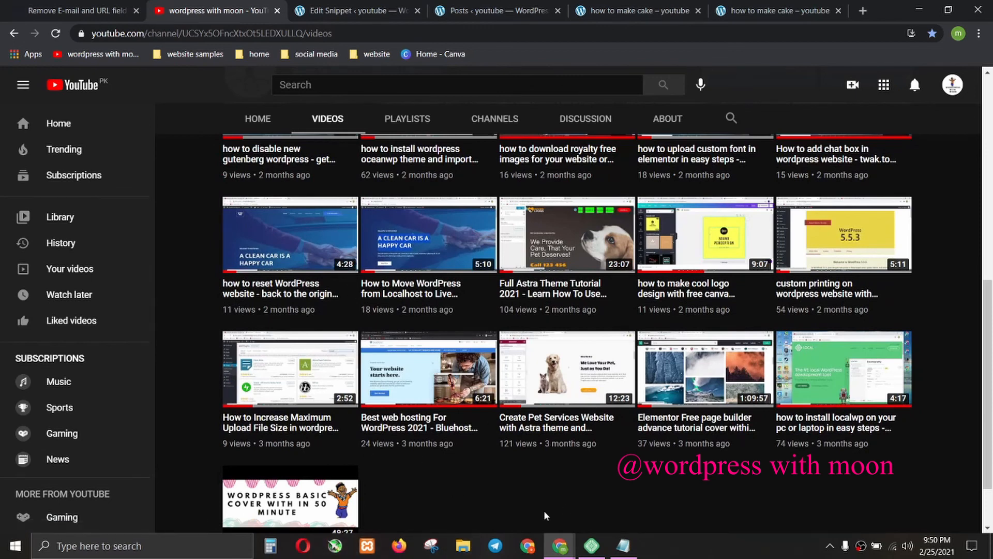
scroll("down", 3)
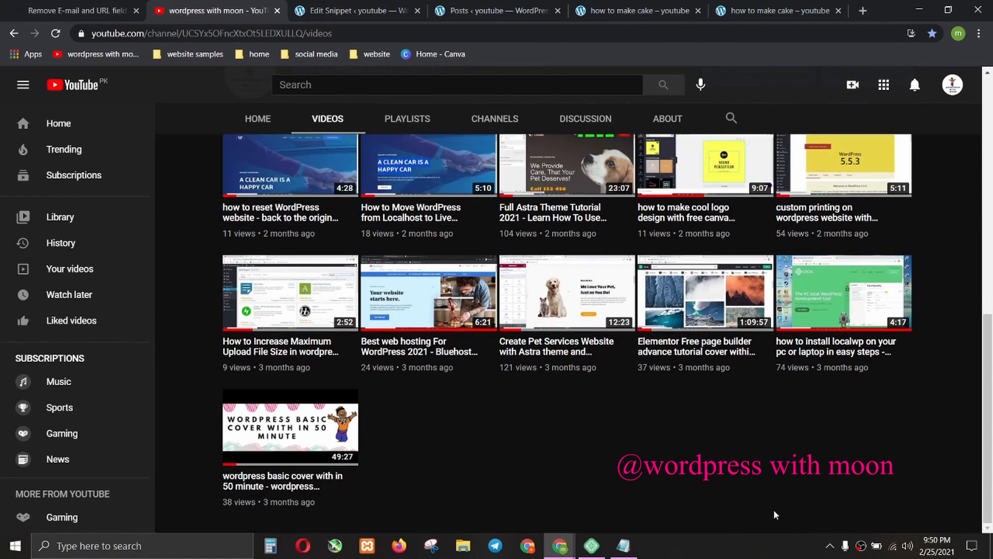
mouse_move(290, 426)
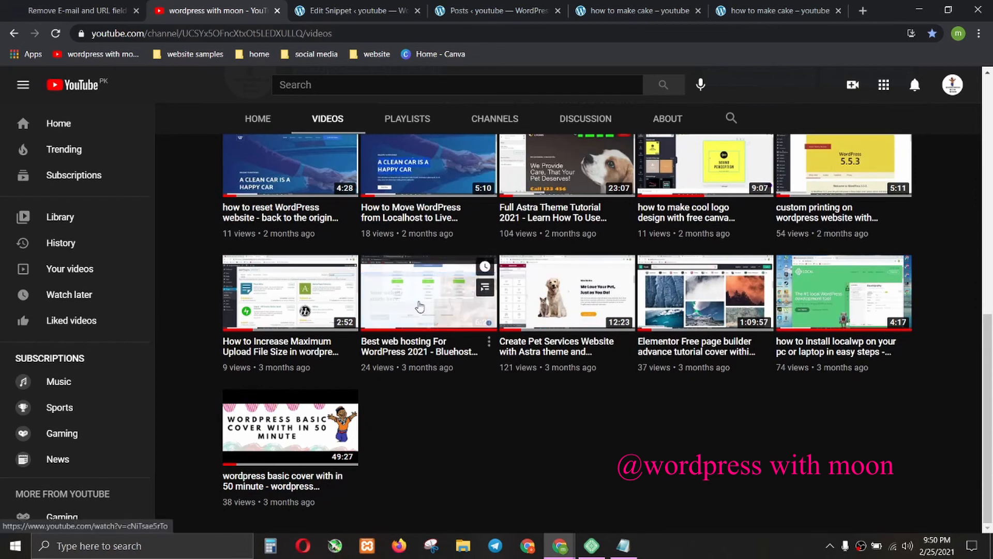
mouse_move(541, 372)
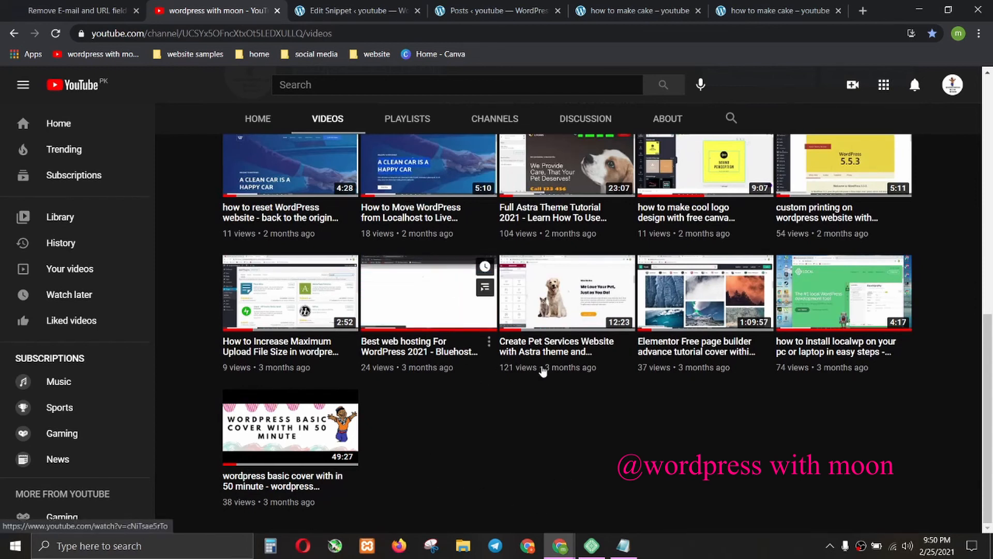